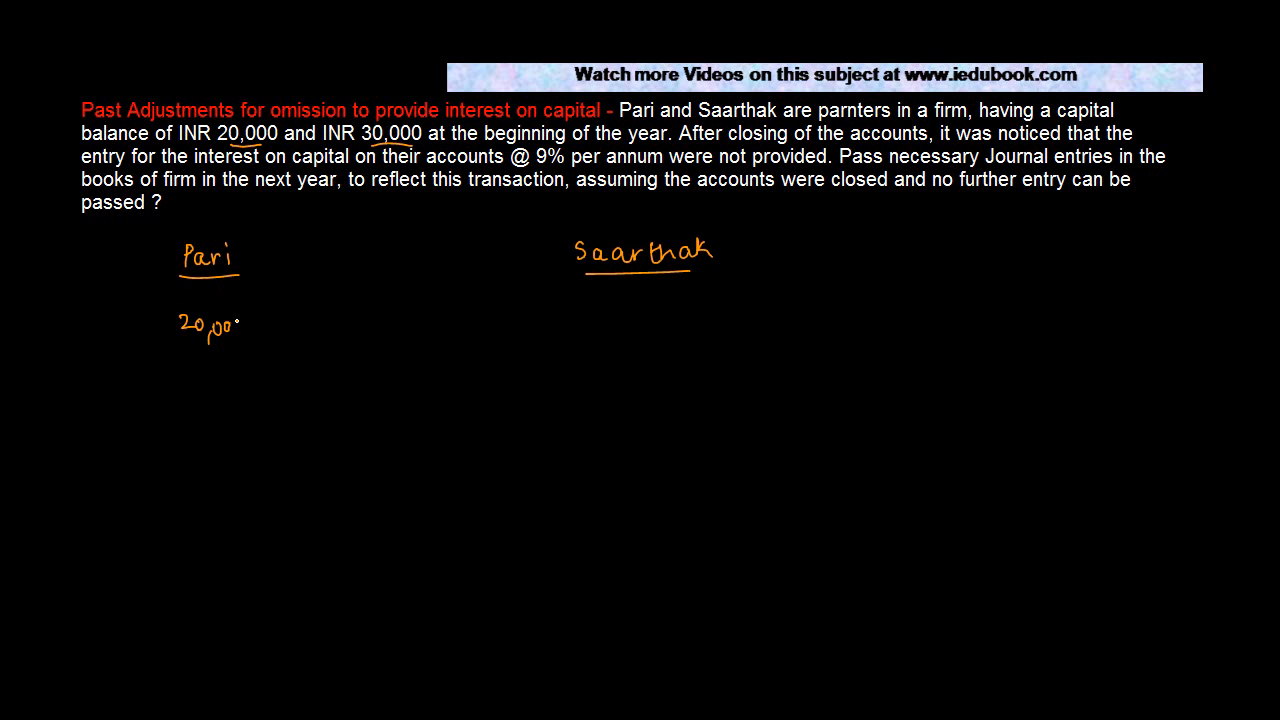
Write 30,000 under Saarthak and underline key phrases in the question.
{"action": "type", "text": "30,000"}
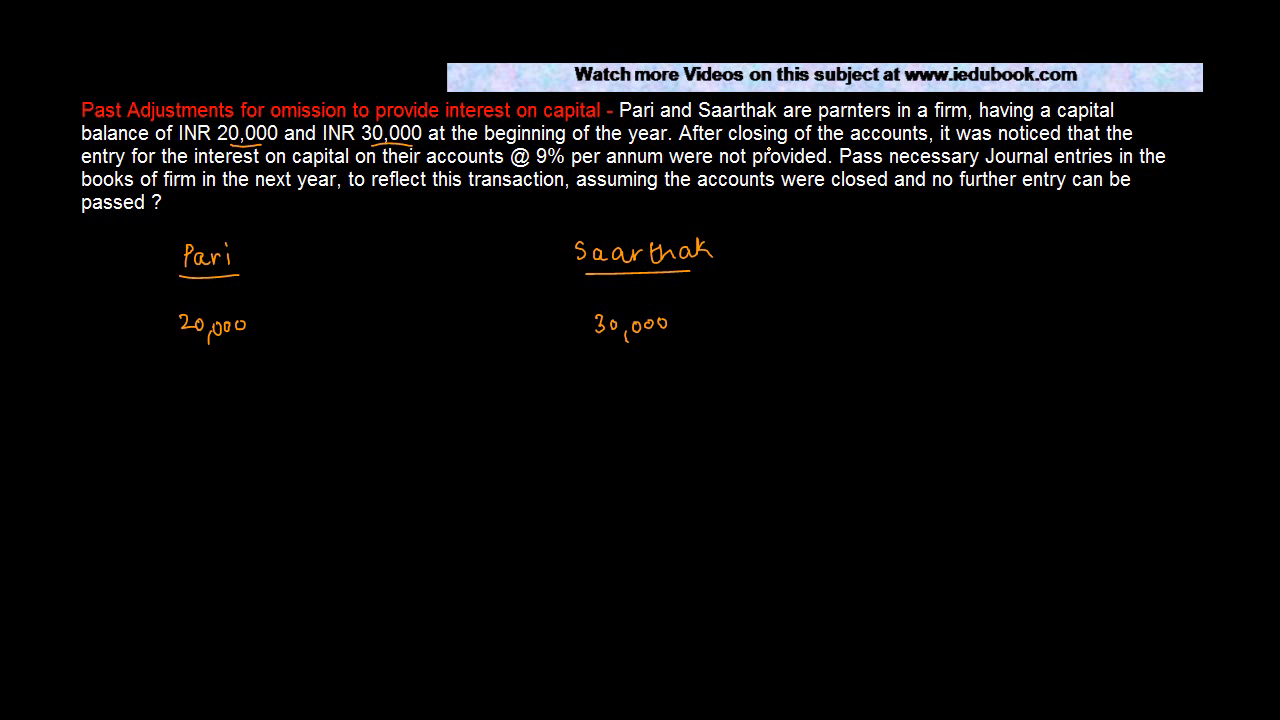
{"action": "left_click_drag", "start_coordinate": [744, 148], "coordinate": [878, 140]}
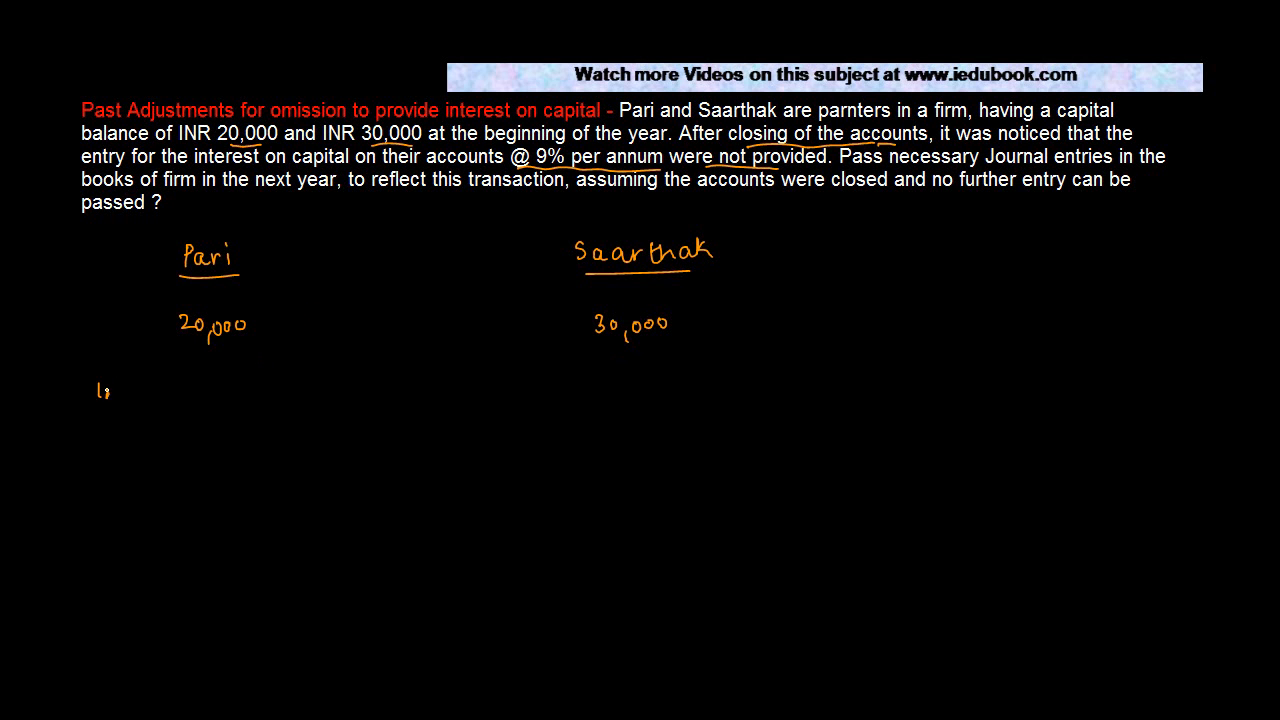
Handwrite 'Int @ 9% per annum' under Pari's capital and an underlined 'Year 1' heading.
{"action": "type", "text": "Int @ 9"}
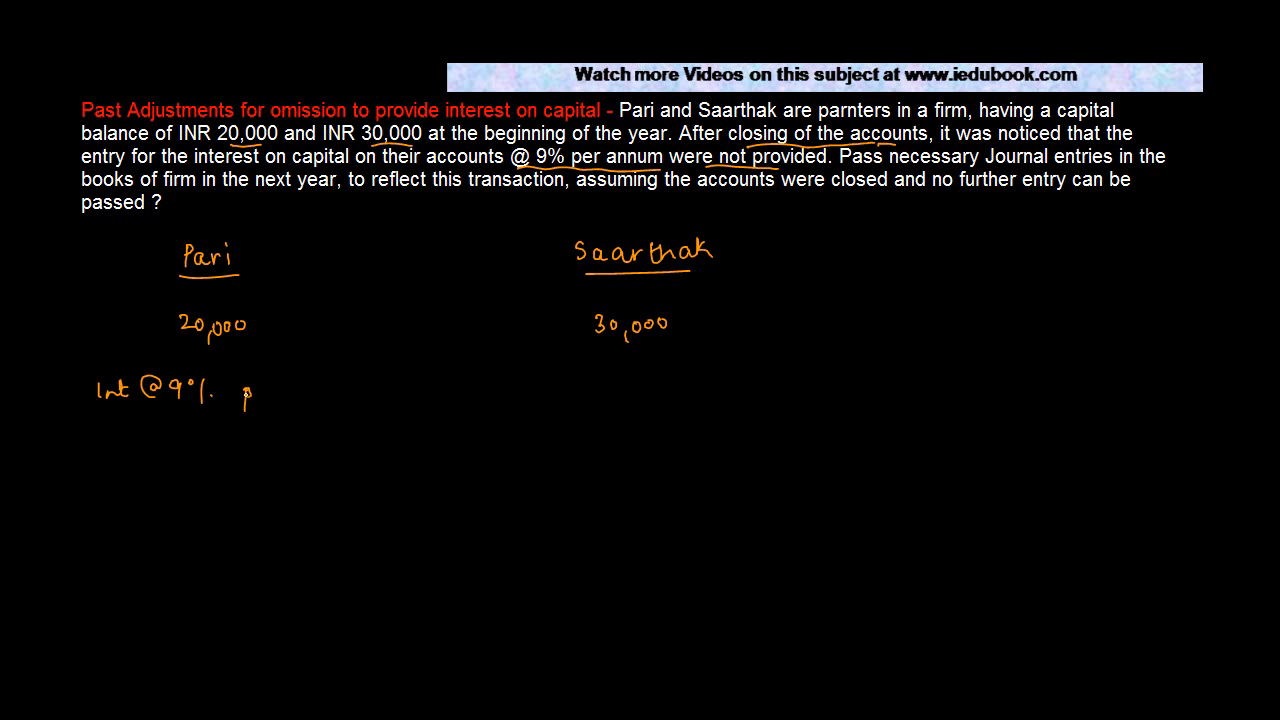
{"action": "type", "text": "per annum"}
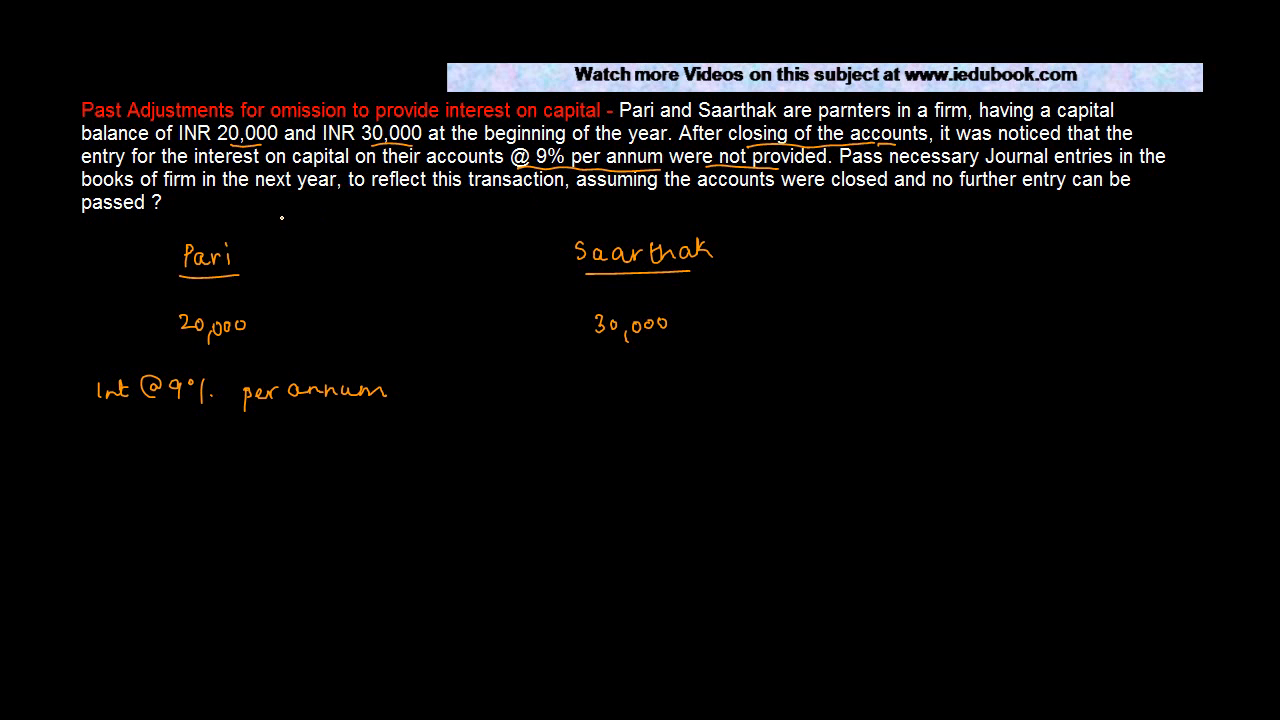
{"action": "mouse_move", "coordinate": [280, 218]}
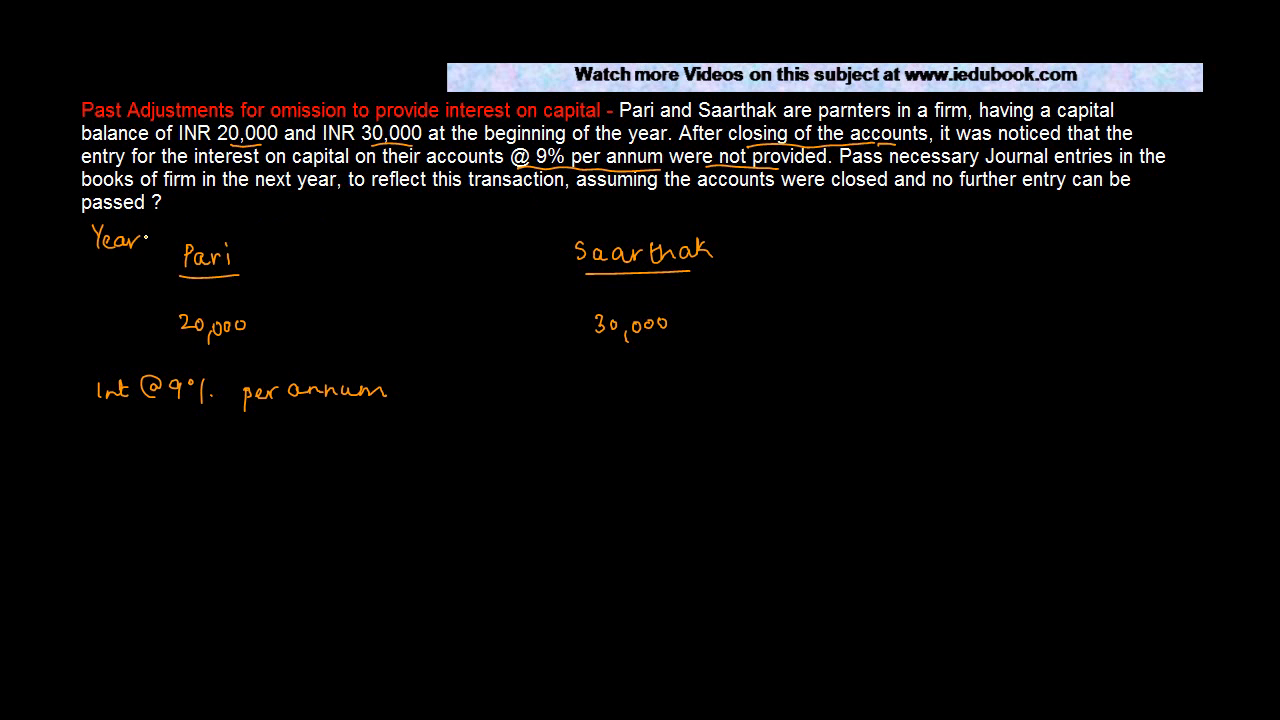
{"action": "type", "text": "1"}
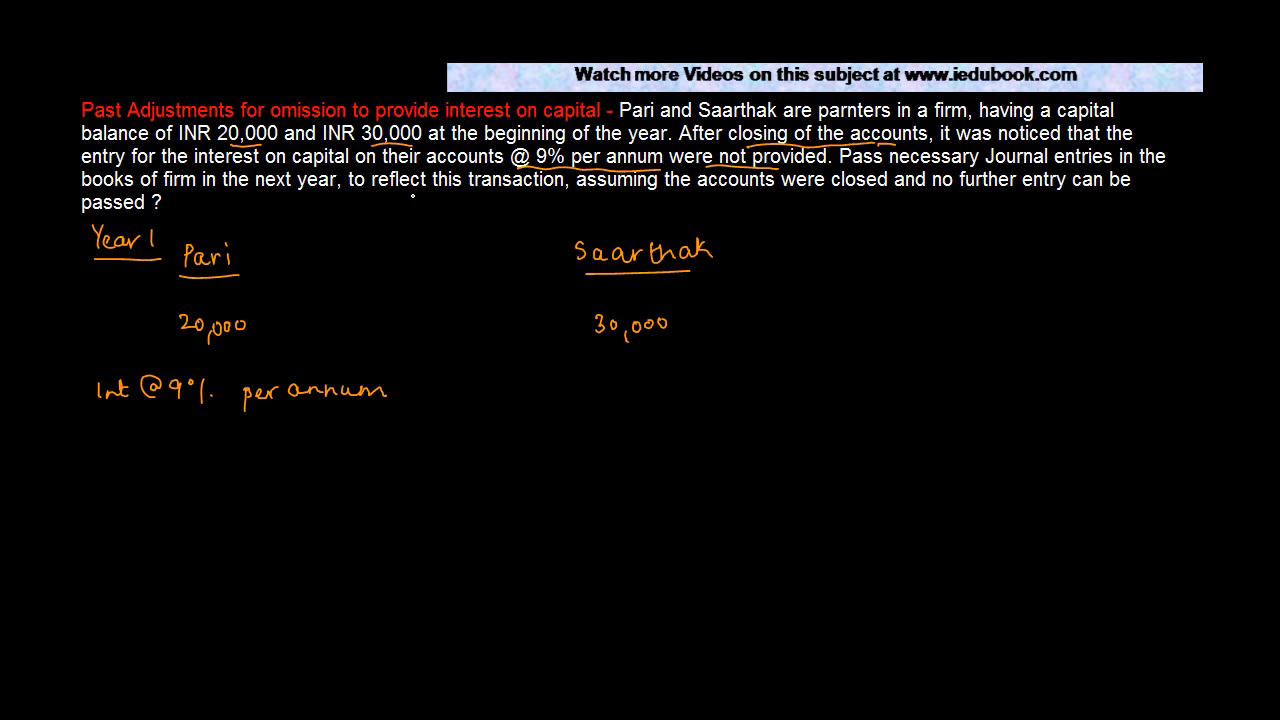
Draw a vertical divider right of Saarthak's column and underline more question words.
{"action": "left_click_drag", "start_coordinate": [800, 236], "coordinate": [804, 284]}
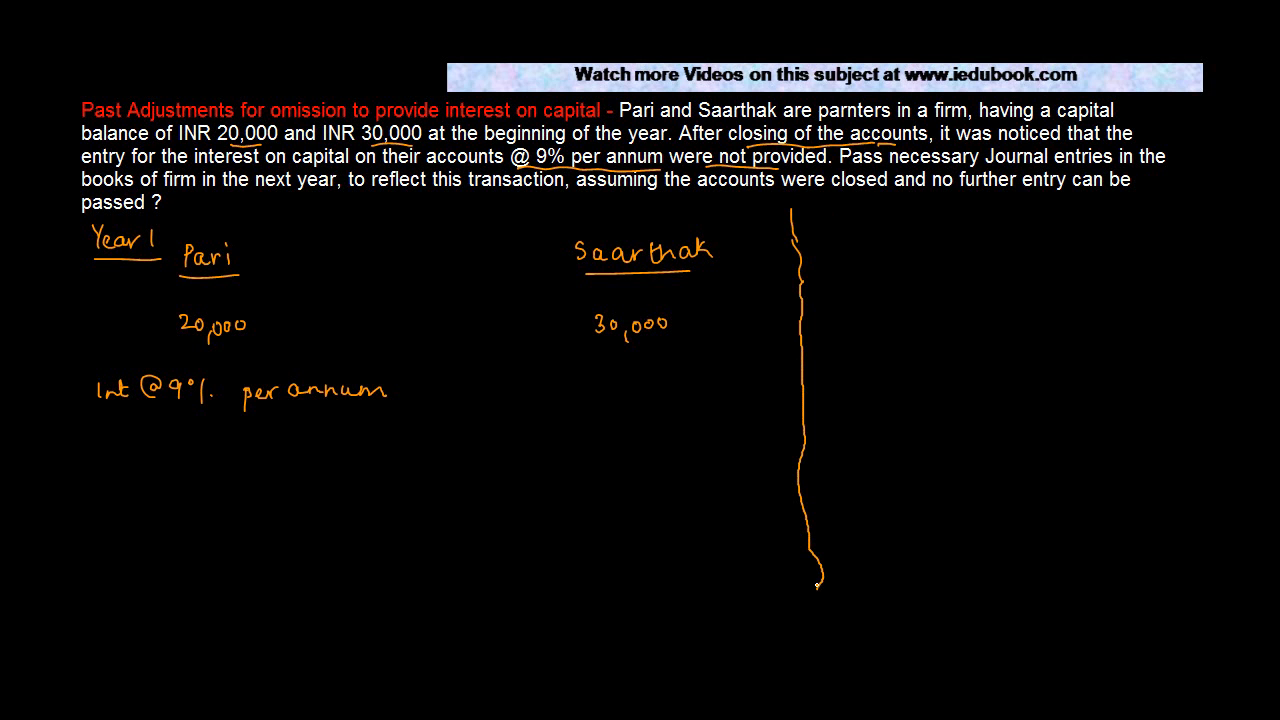
{"action": "left_click_drag", "start_coordinate": [816, 580], "coordinate": [810, 644]}
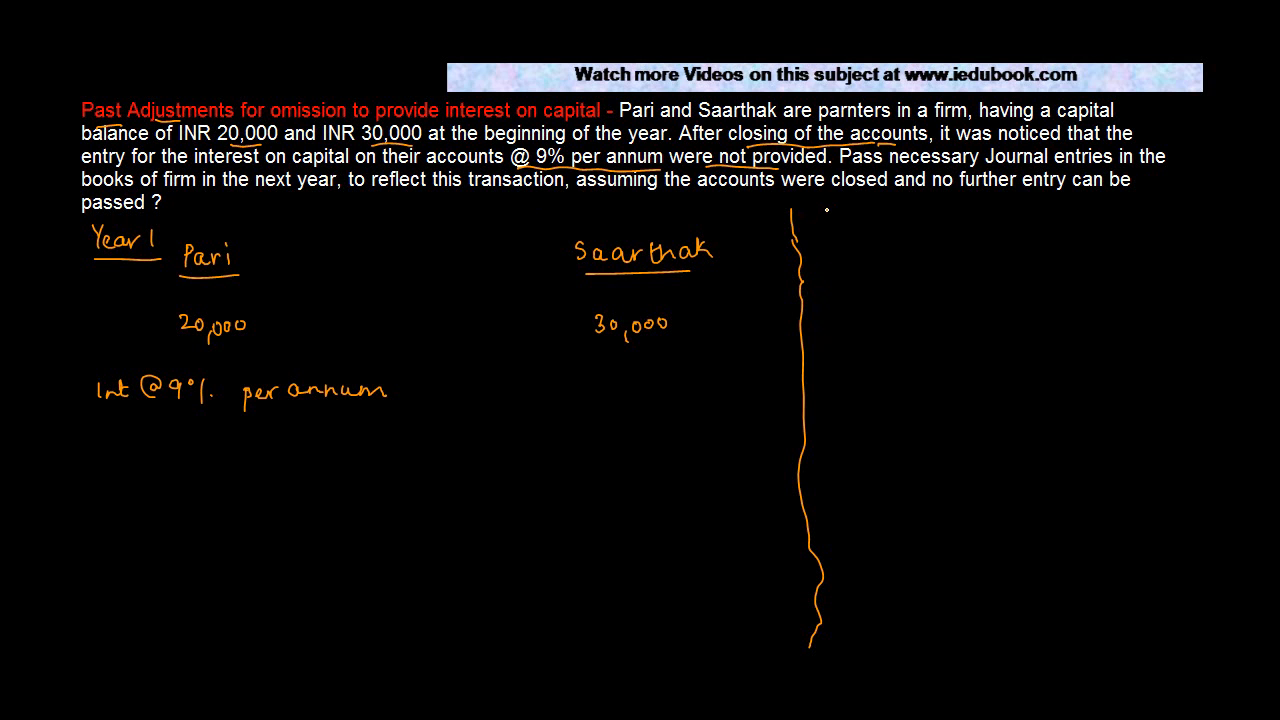
Head the right area 'Entry :→' and begin Pari's interest as '= 20000 x'.
{"action": "type", "text": "Entry"}
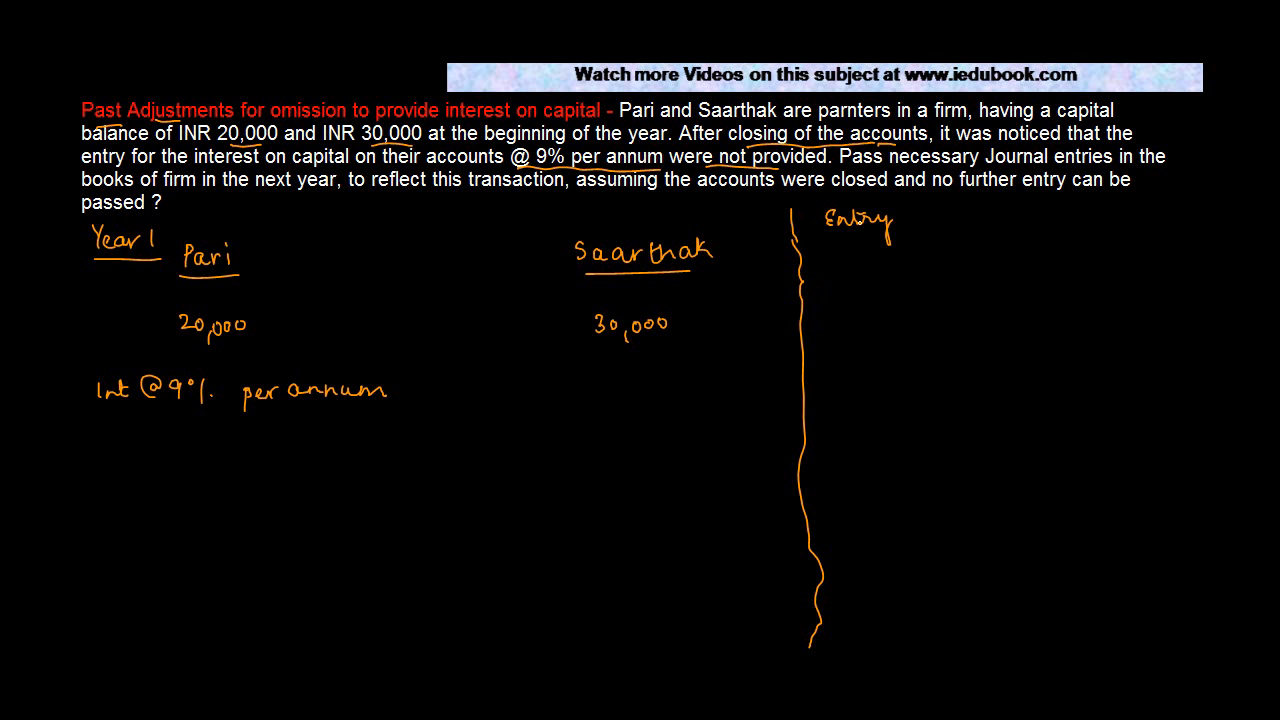
{"action": "left_click", "coordinate": [870, 224]}
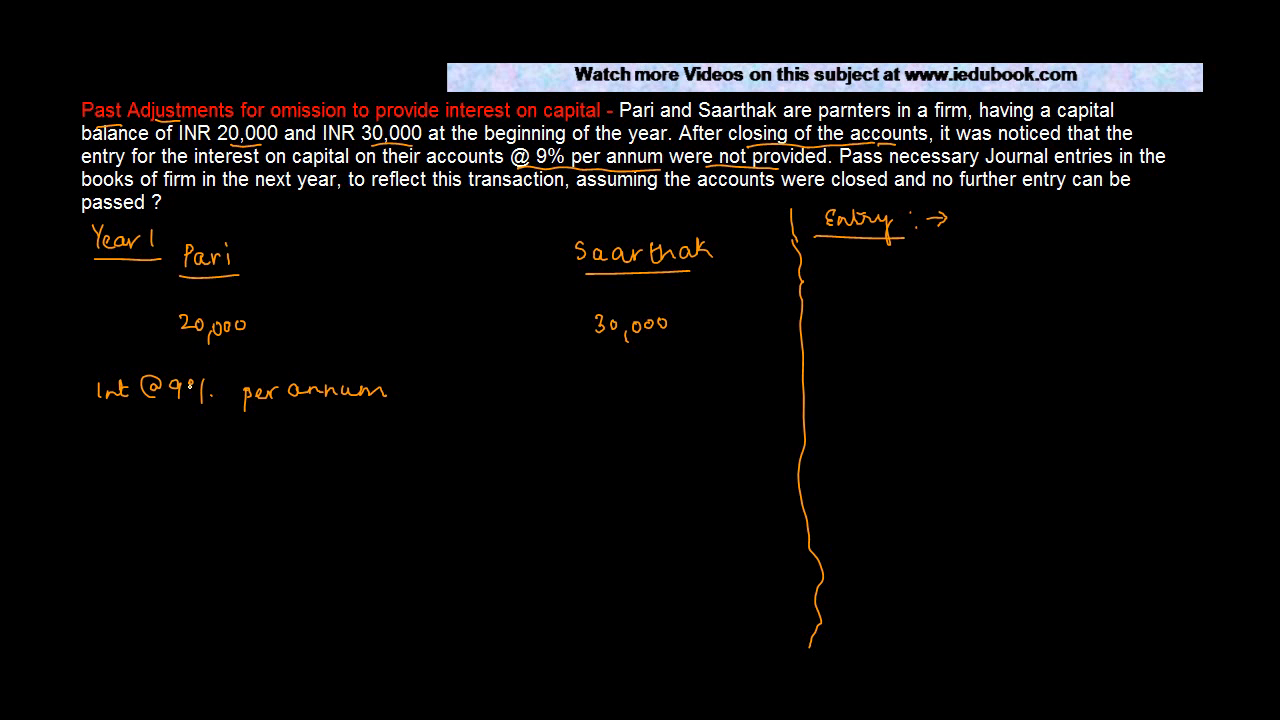
{"action": "type", "text": "= 2"}
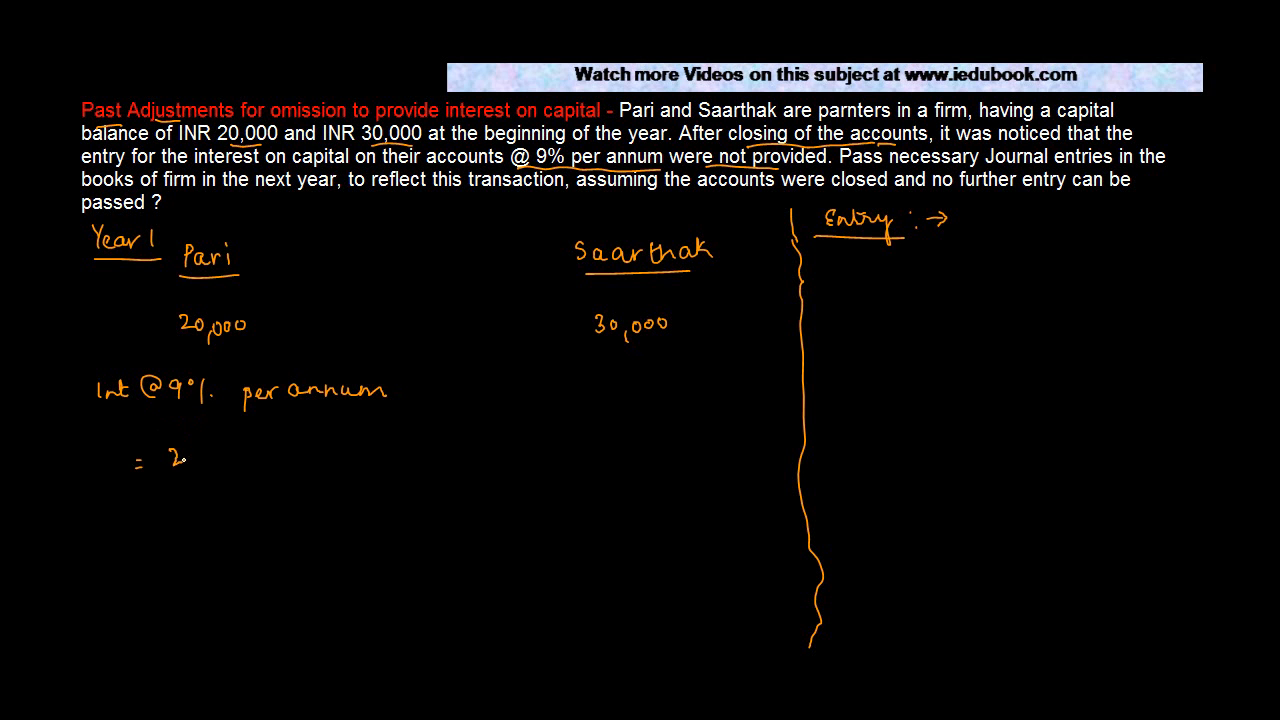
{"action": "type", "text": "20000 x"}
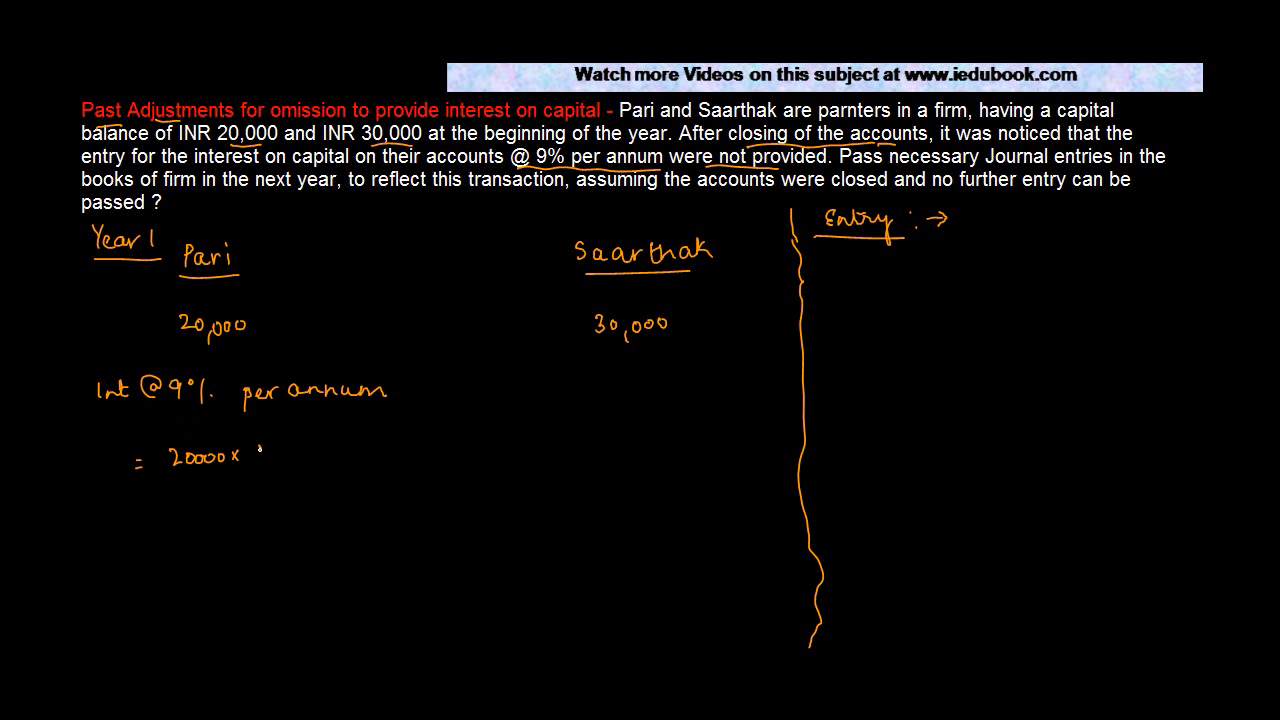